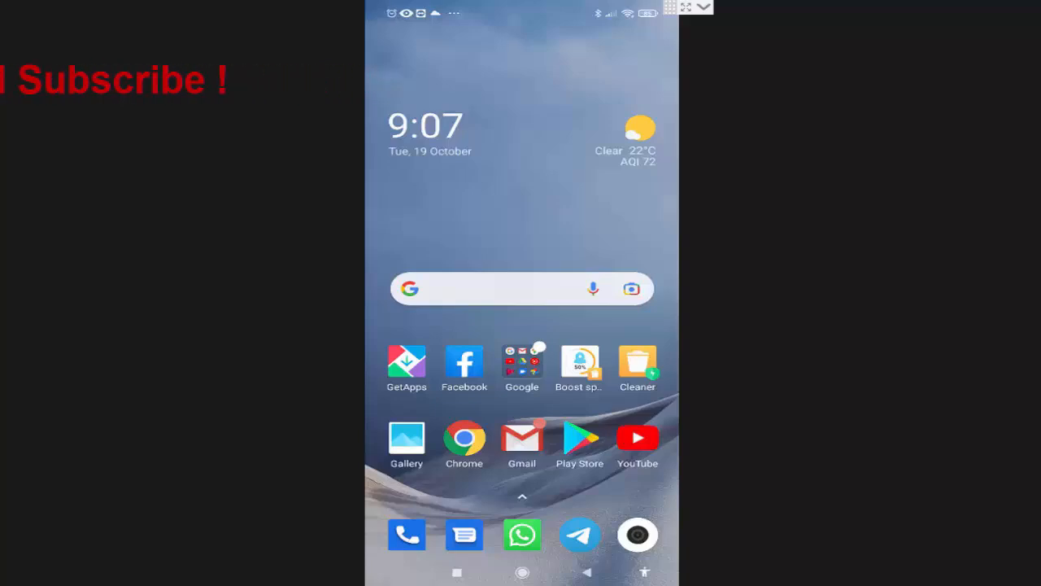
mouse_move(579, 535)
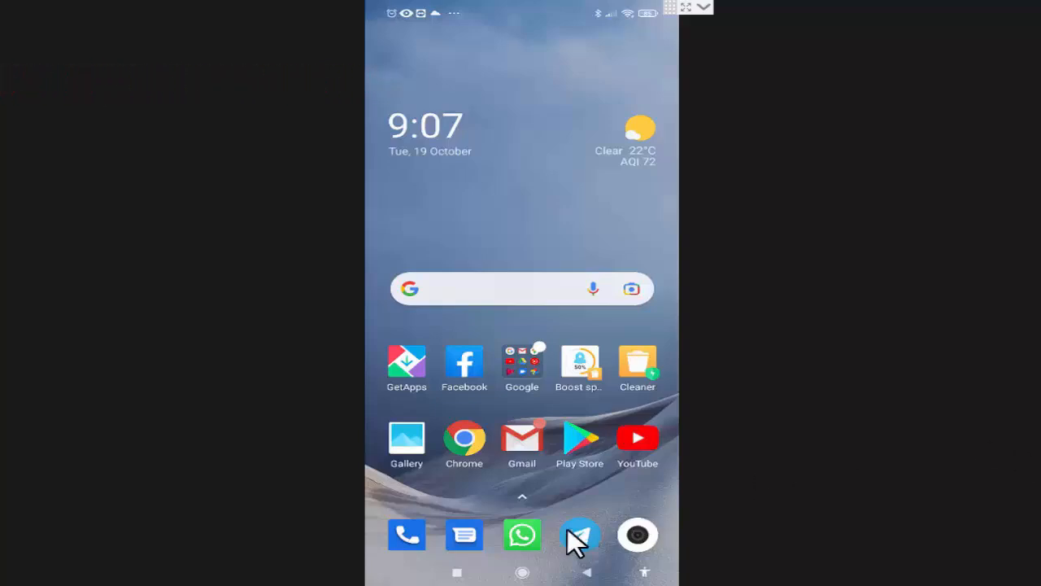
Launch WhatsApp from the home screen dock icon
click(522, 534)
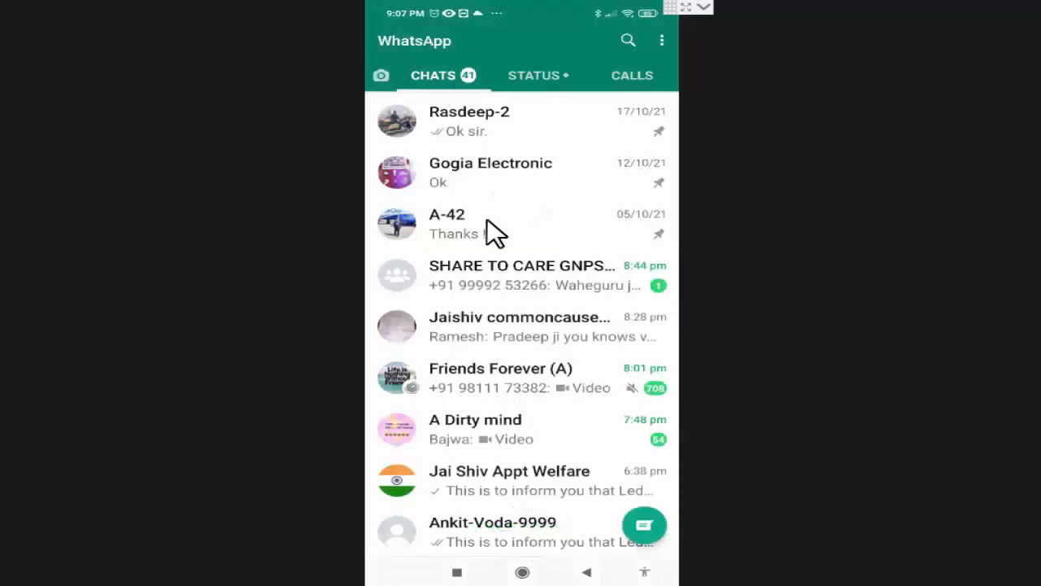
mouse_move(663, 53)
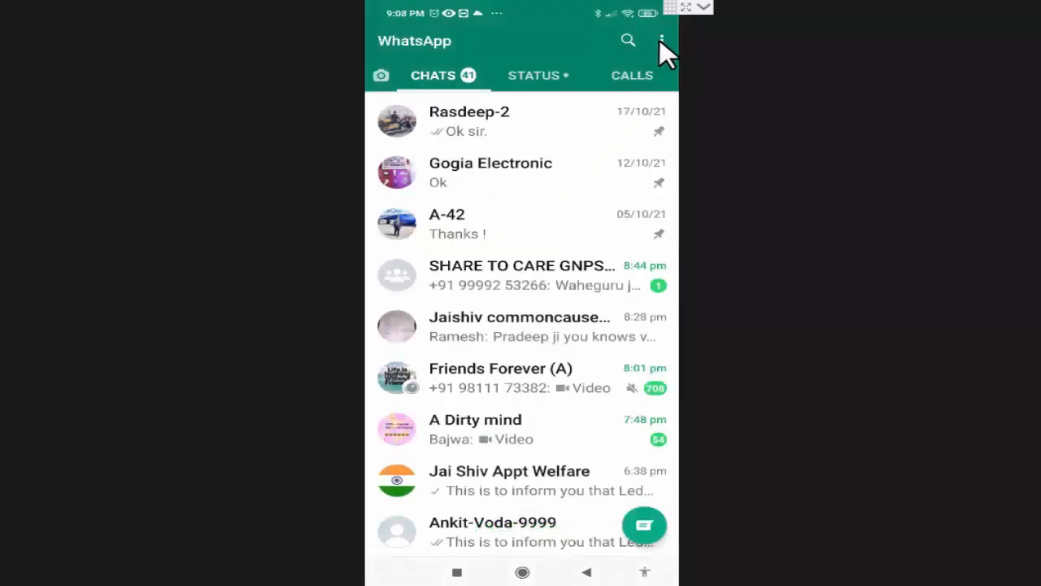
Go through the overflow menu to Settings, then into Account
click(661, 41)
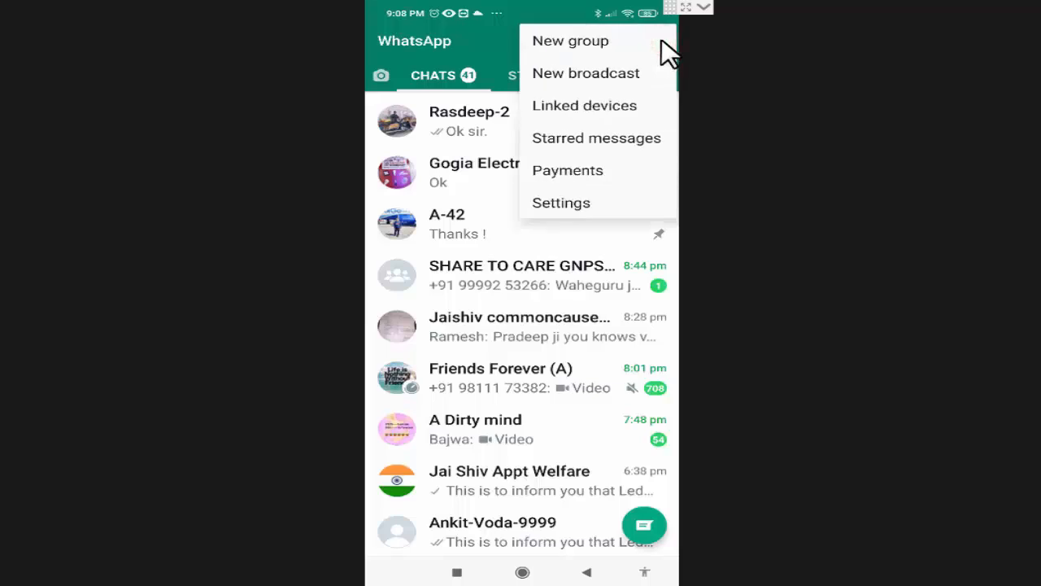
mouse_move(565, 202)
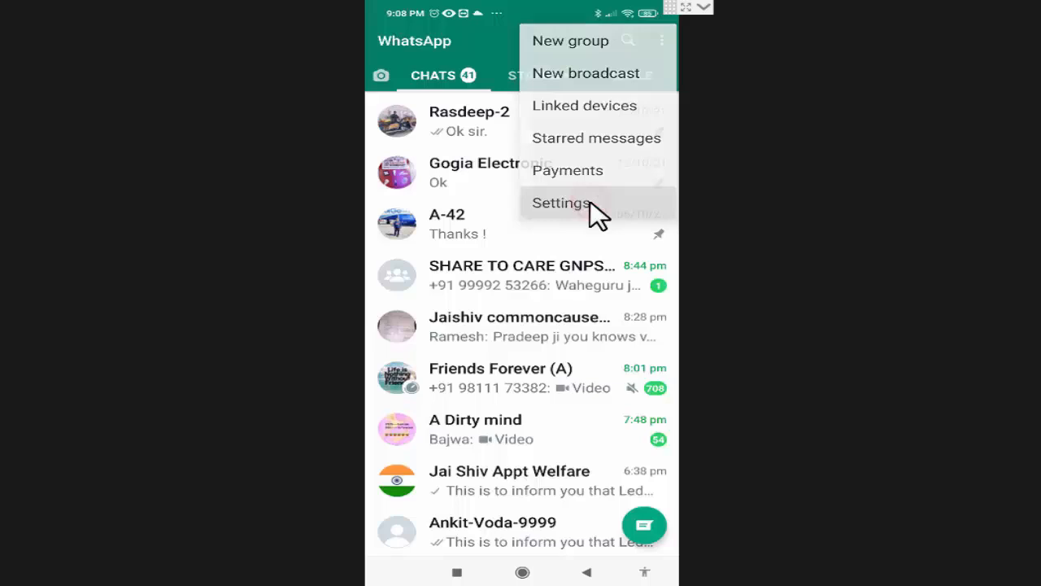
click(561, 203)
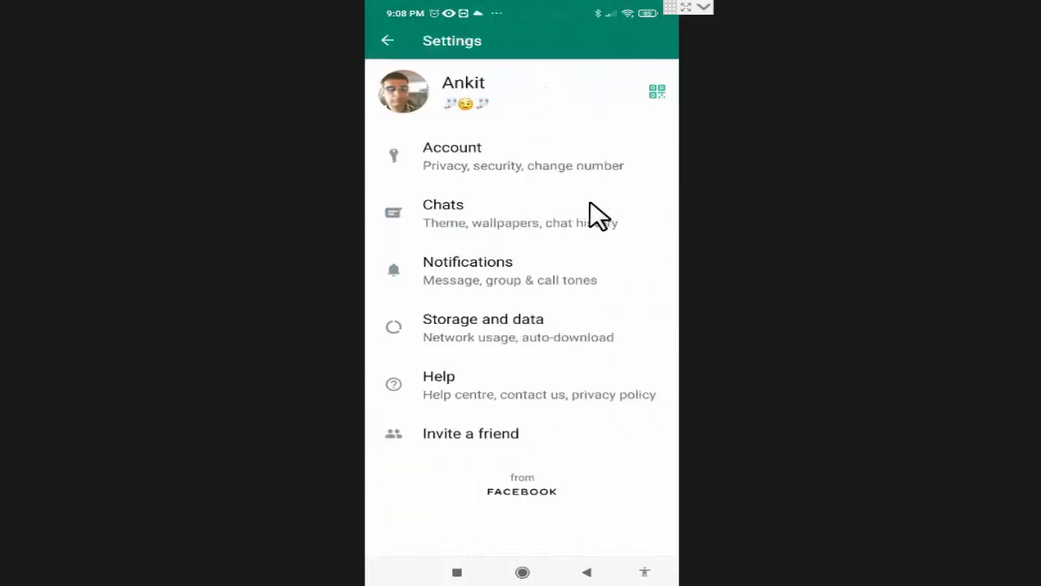
mouse_move(485, 162)
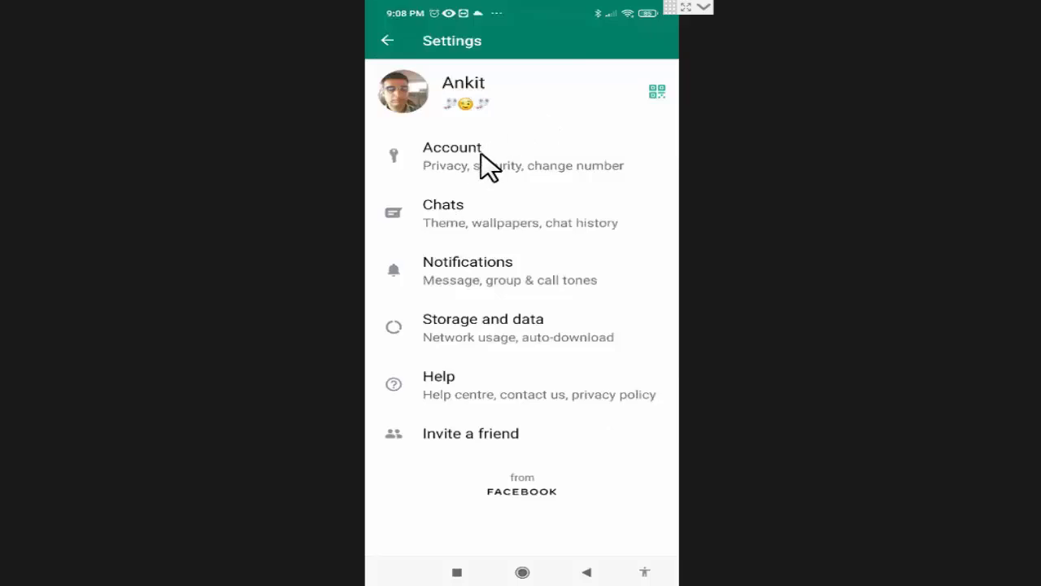
click(453, 156)
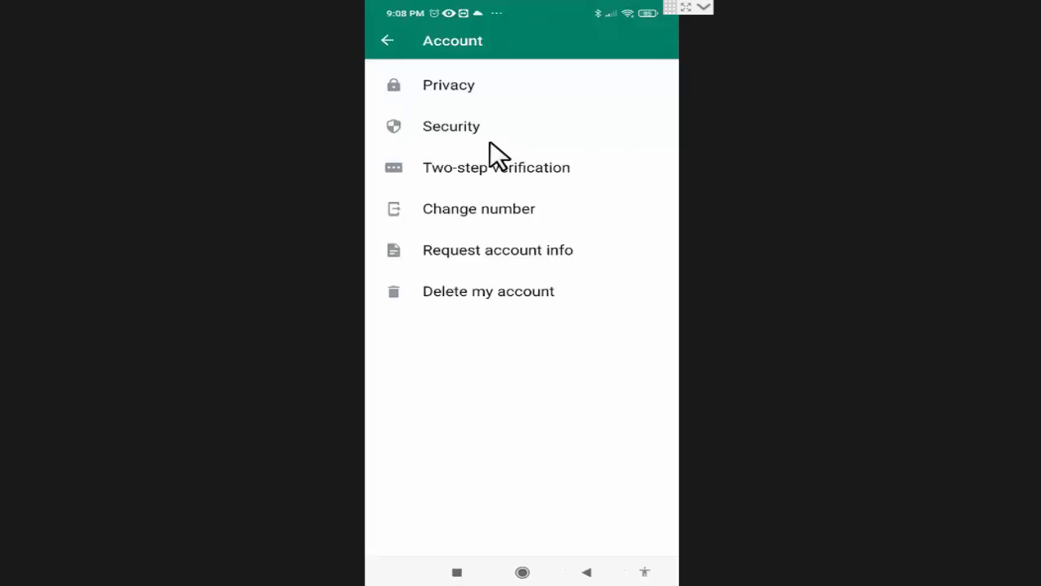
mouse_move(476, 98)
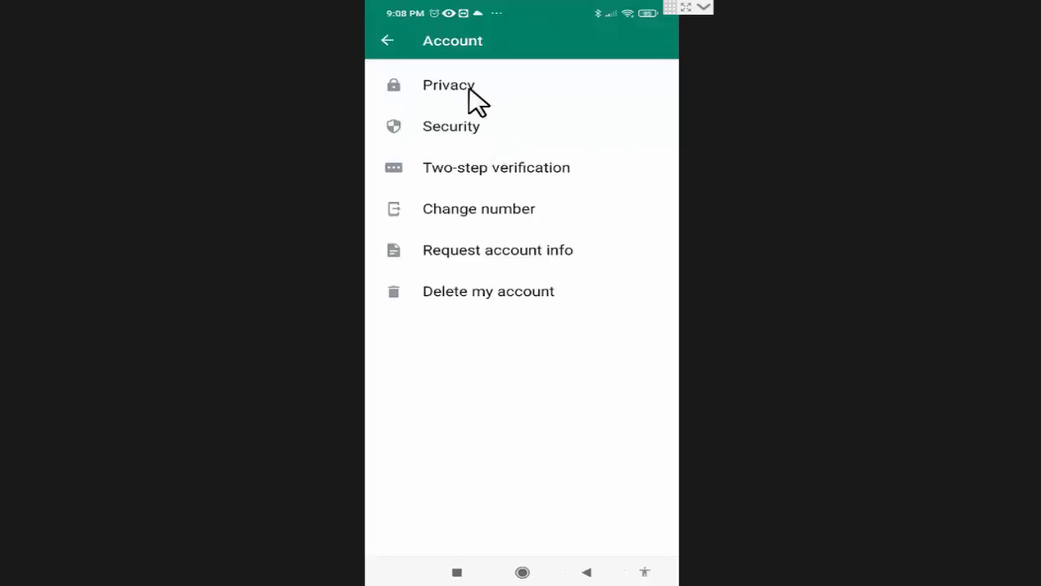
Open Privacy and scroll down to the Fingerprint lock entry
click(448, 84)
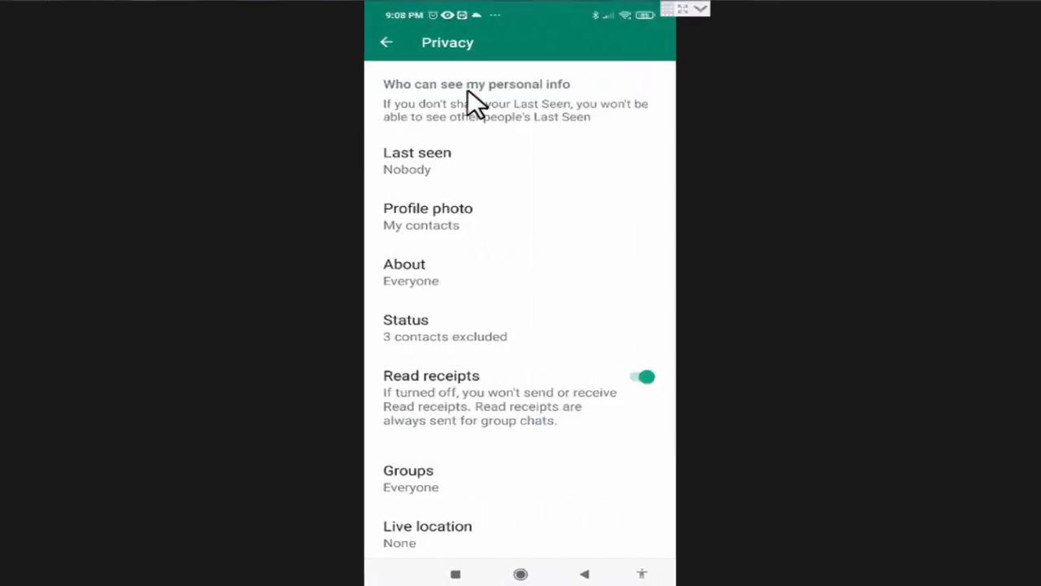
mouse_move(519, 151)
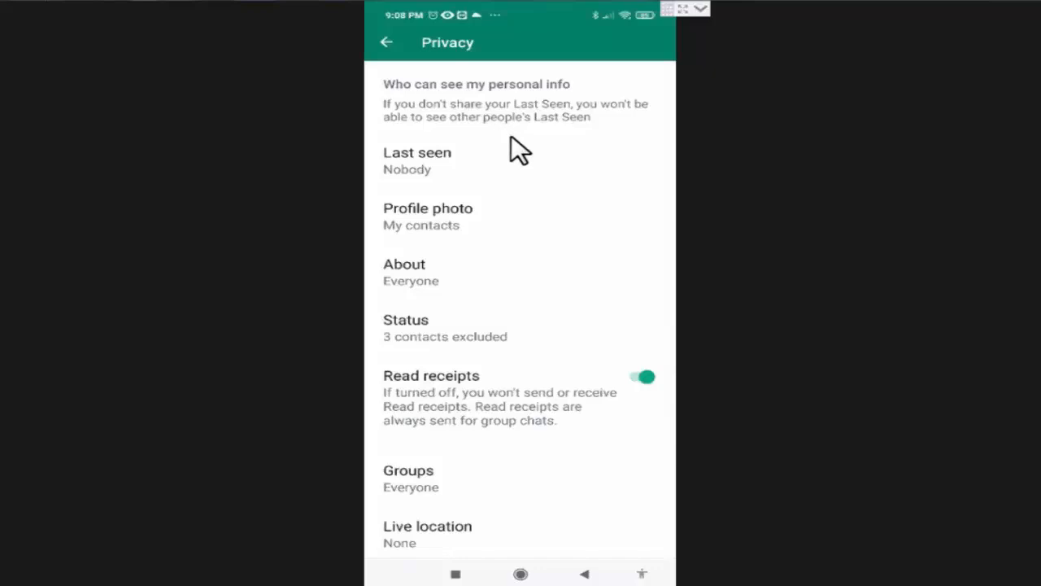
mouse_move(546, 466)
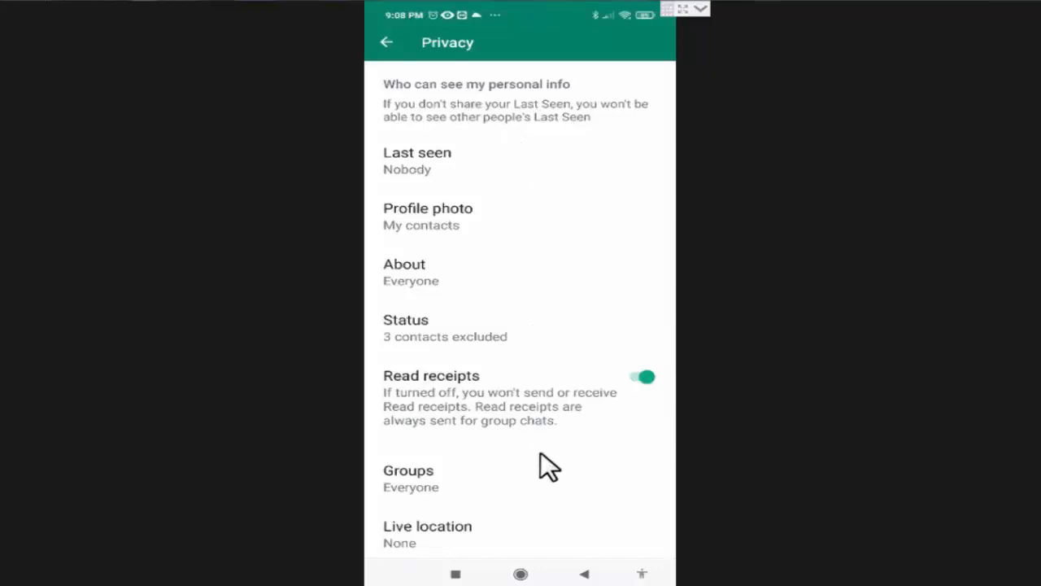
scroll(down, 3)
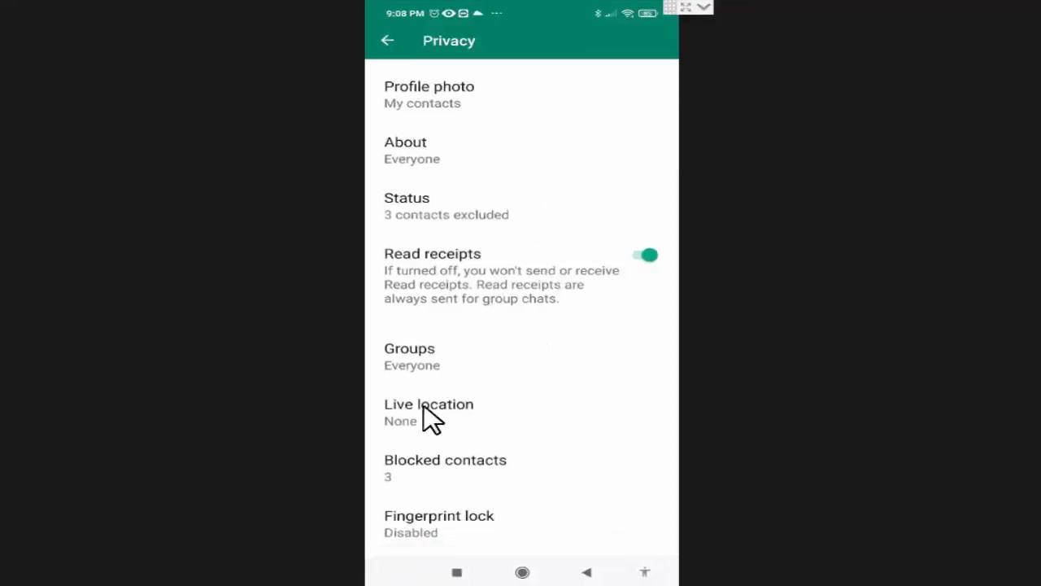
mouse_move(521, 512)
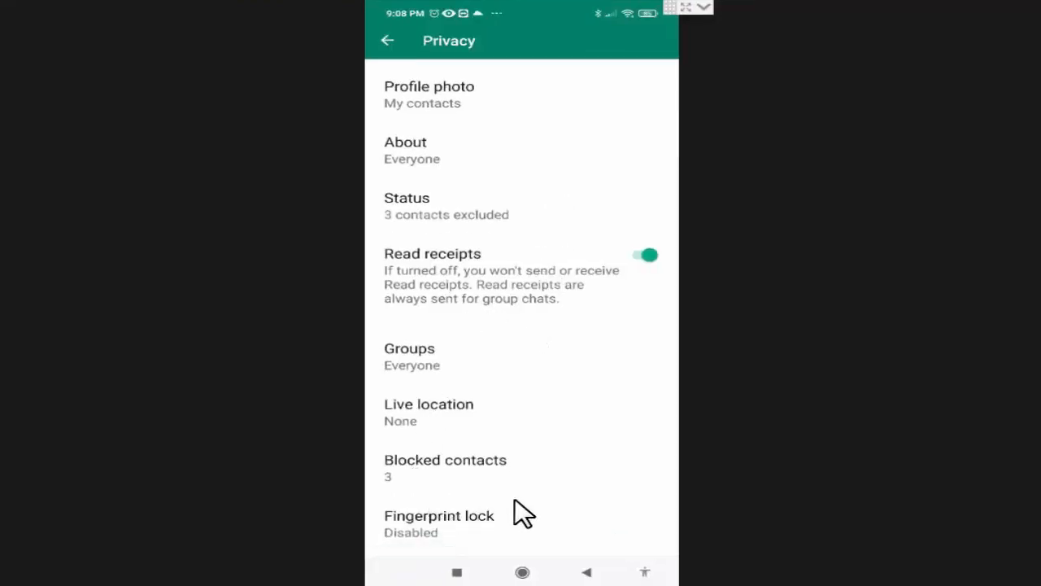
mouse_move(501, 532)
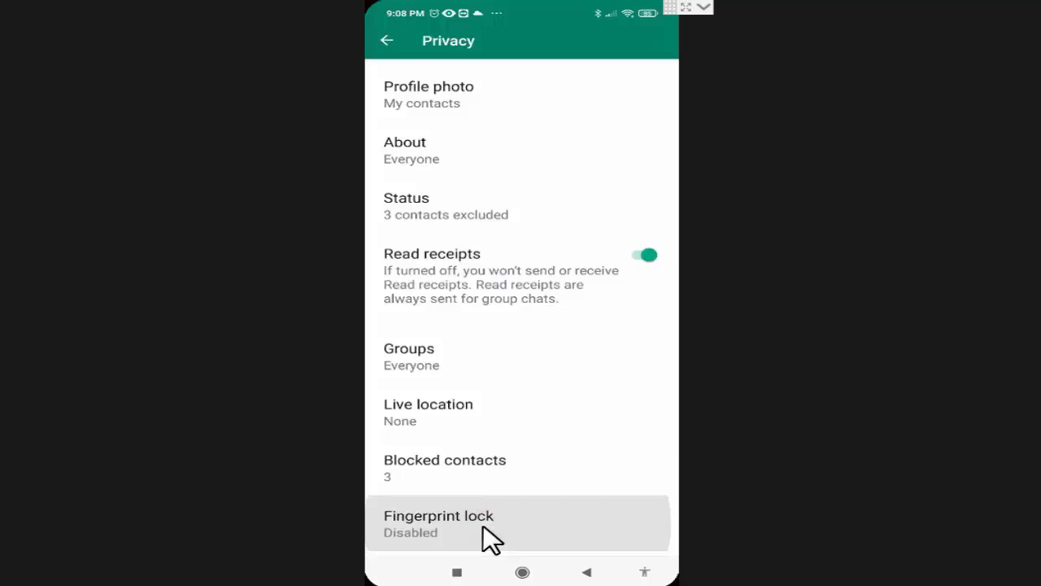
Open Fingerprint lock and switch on Unlock with fingerprint, reaching the confirmation prompt
click(439, 522)
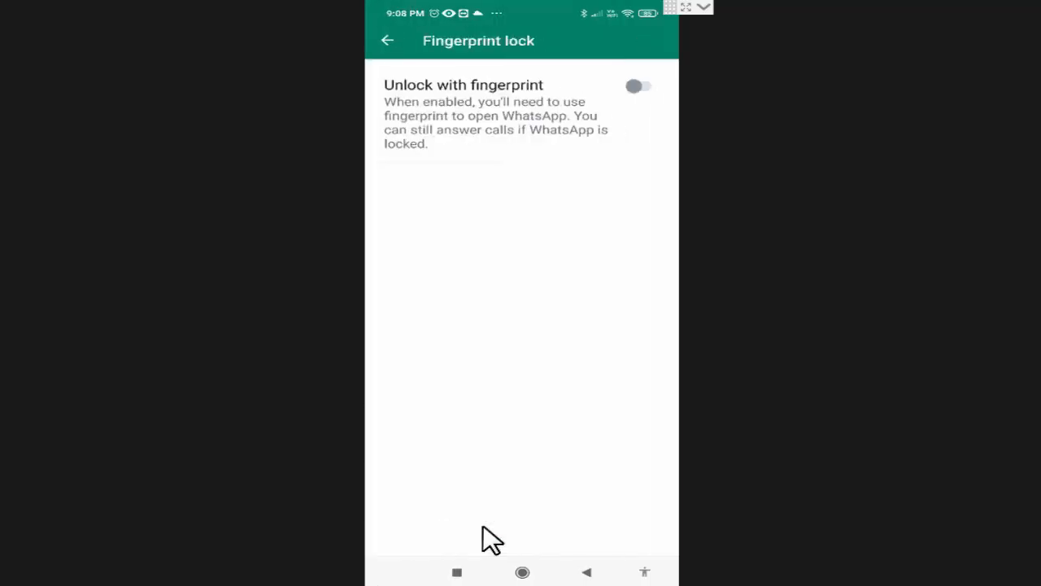
mouse_move(626, 114)
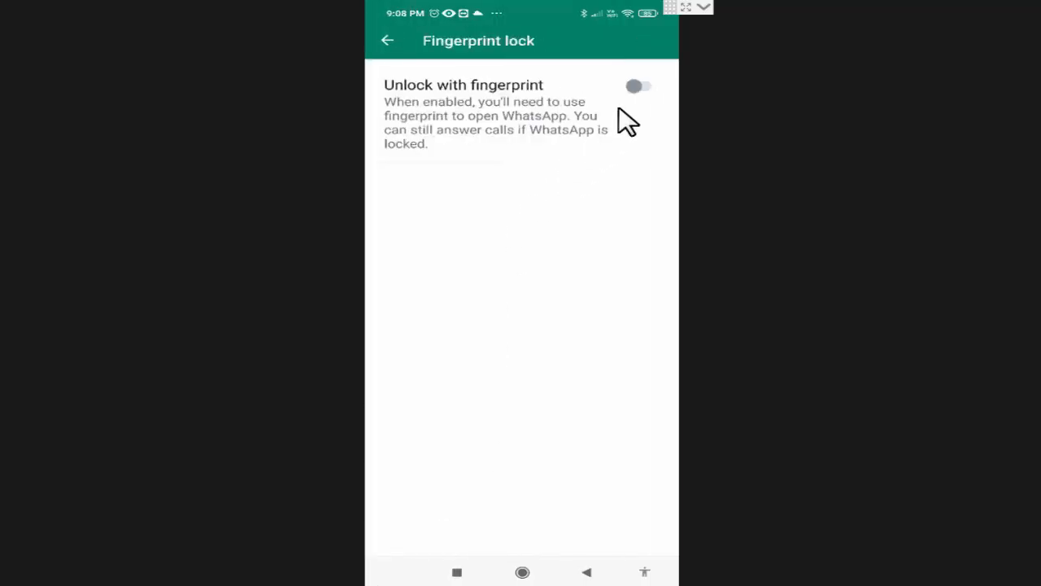
click(638, 86)
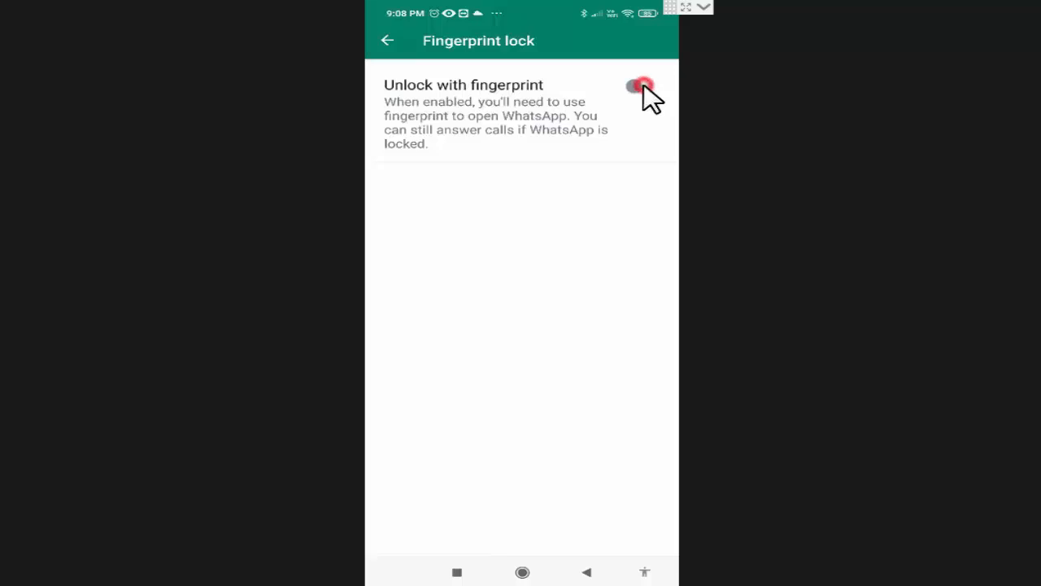
click(637, 86)
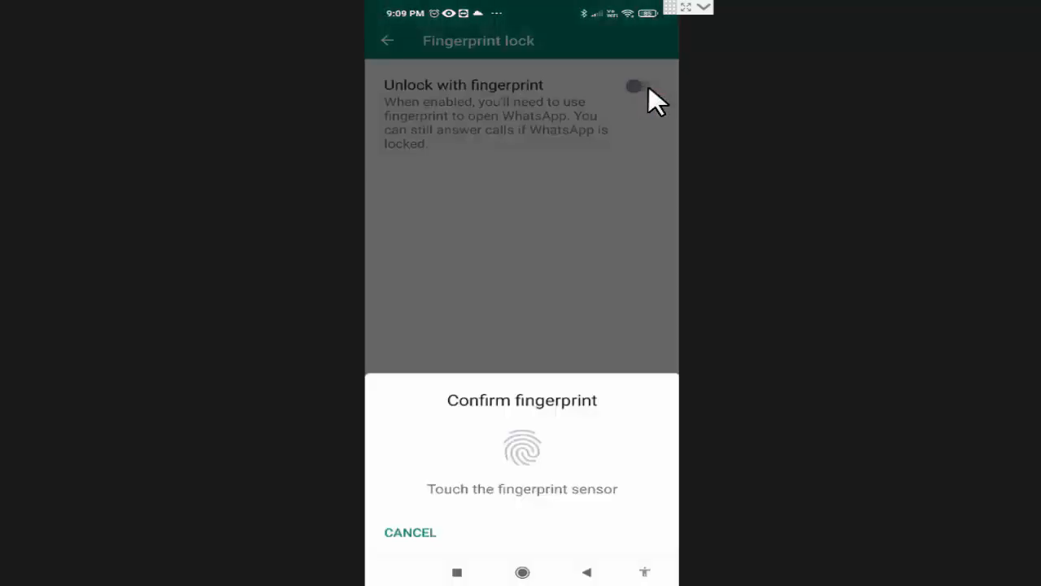
mouse_move(421, 417)
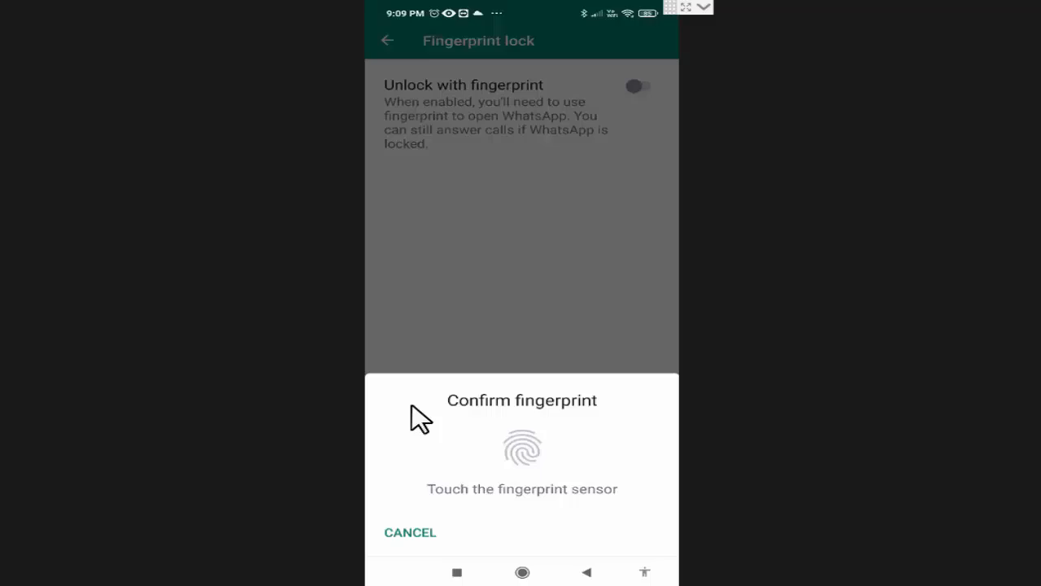
mouse_move(564, 484)
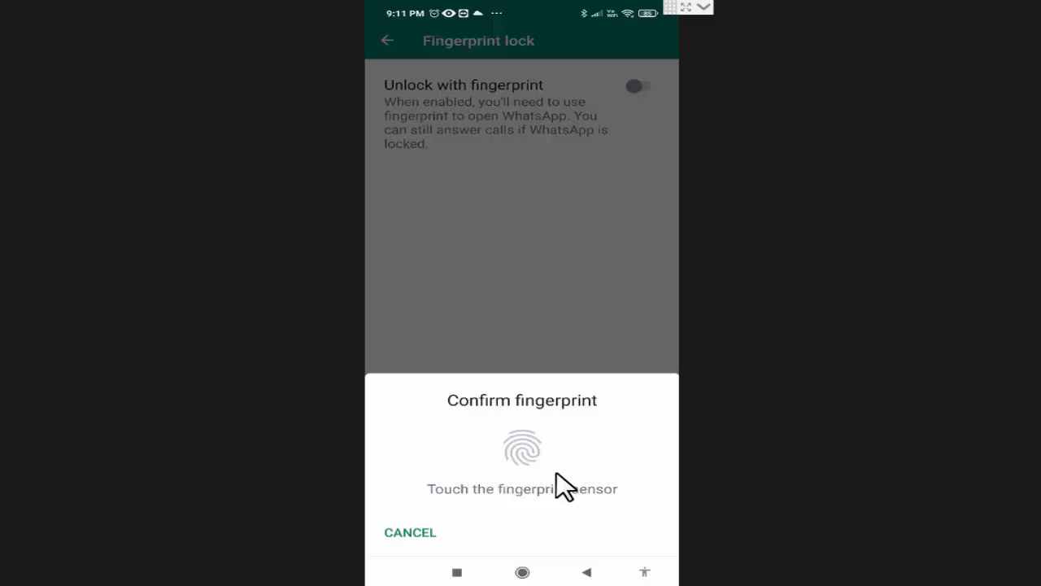
mouse_move(659, 456)
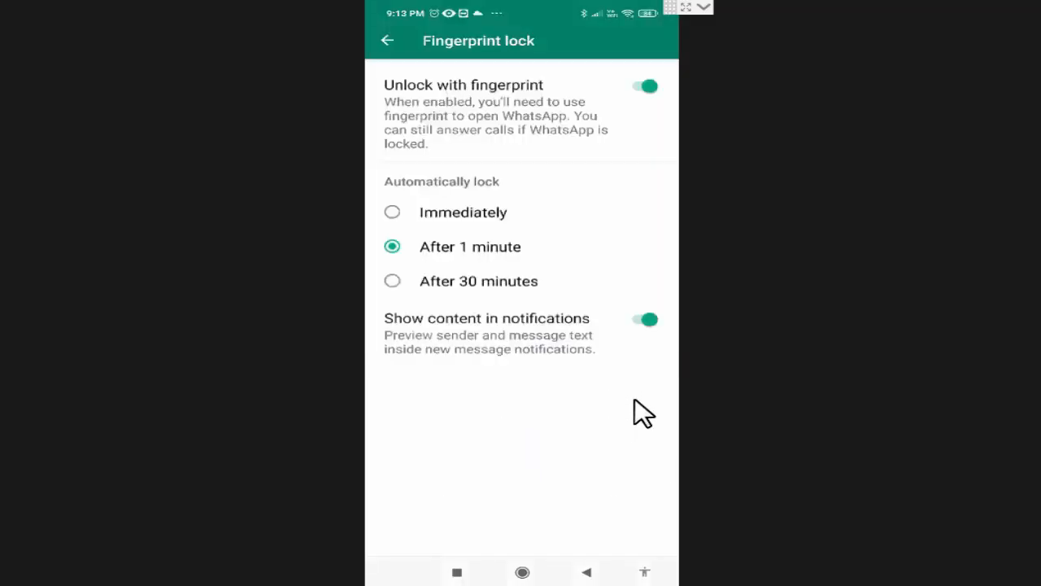
mouse_move(527, 201)
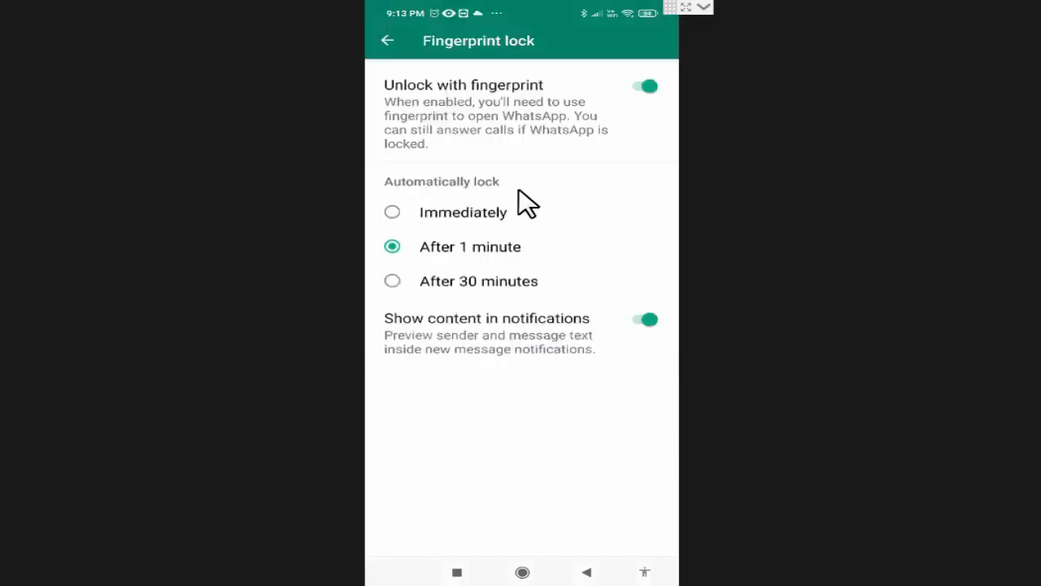
mouse_move(536, 195)
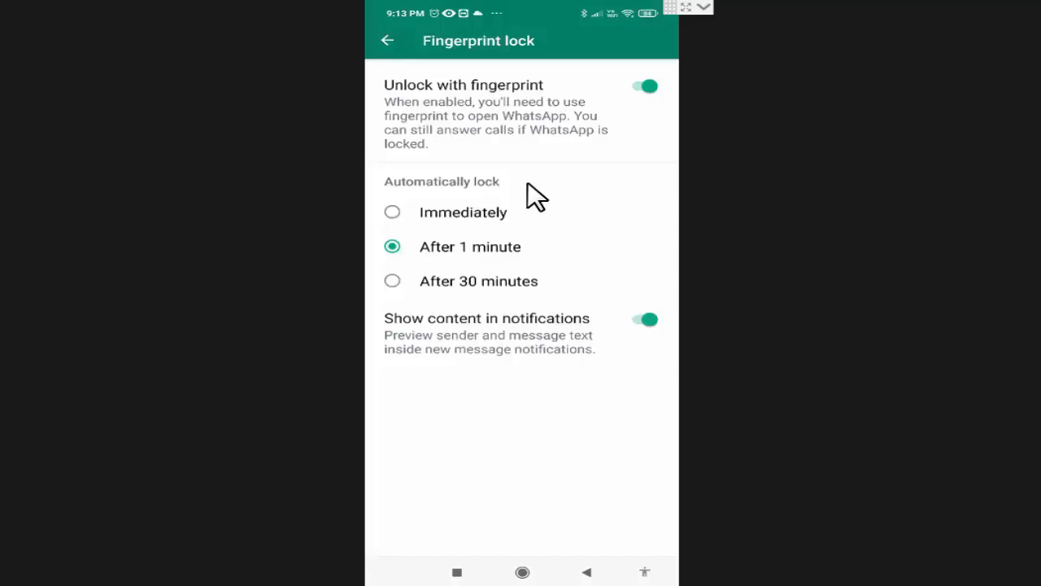
mouse_move(427, 239)
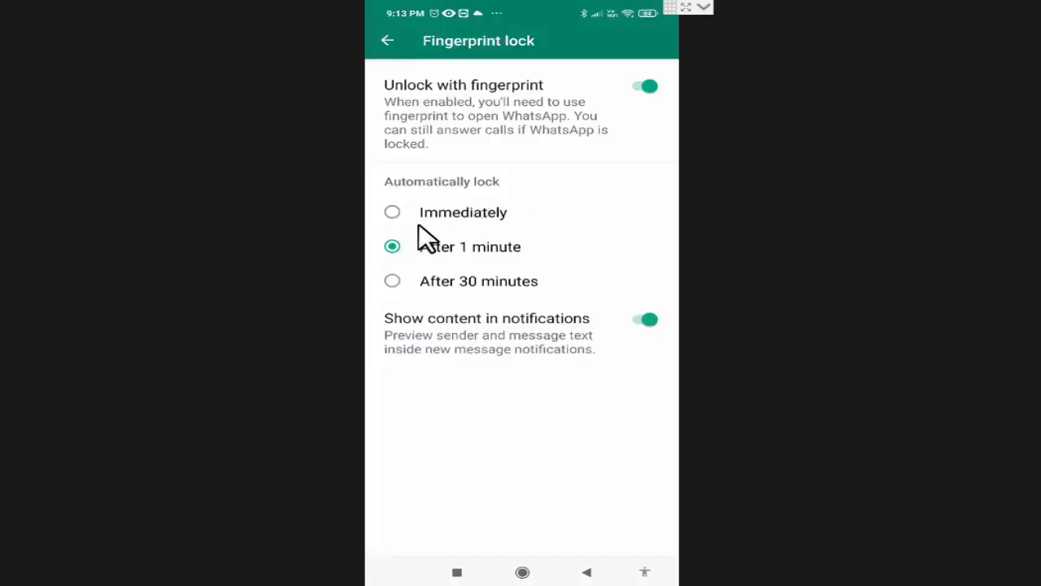
mouse_move(423, 268)
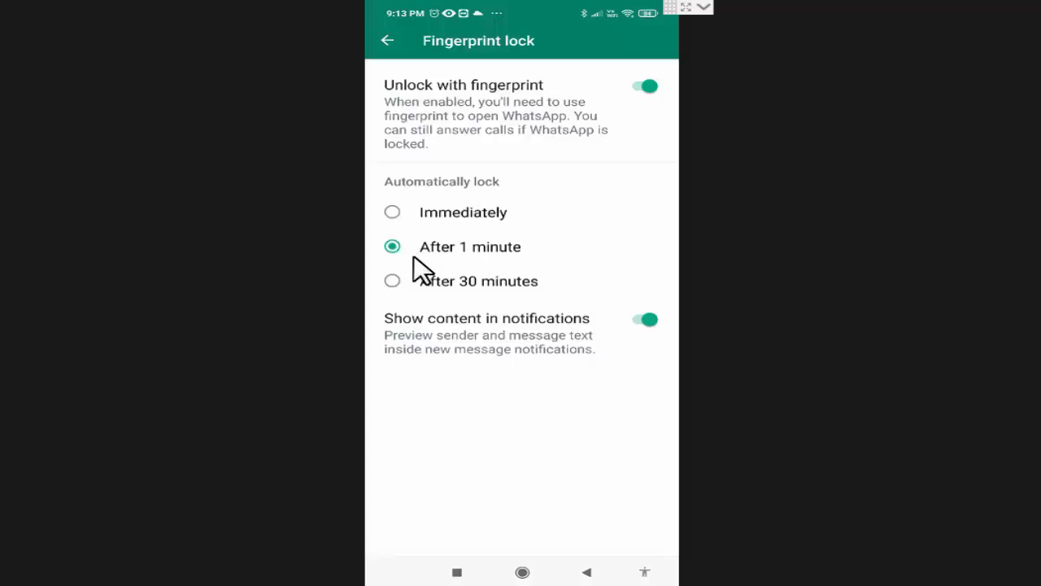
mouse_move(508, 277)
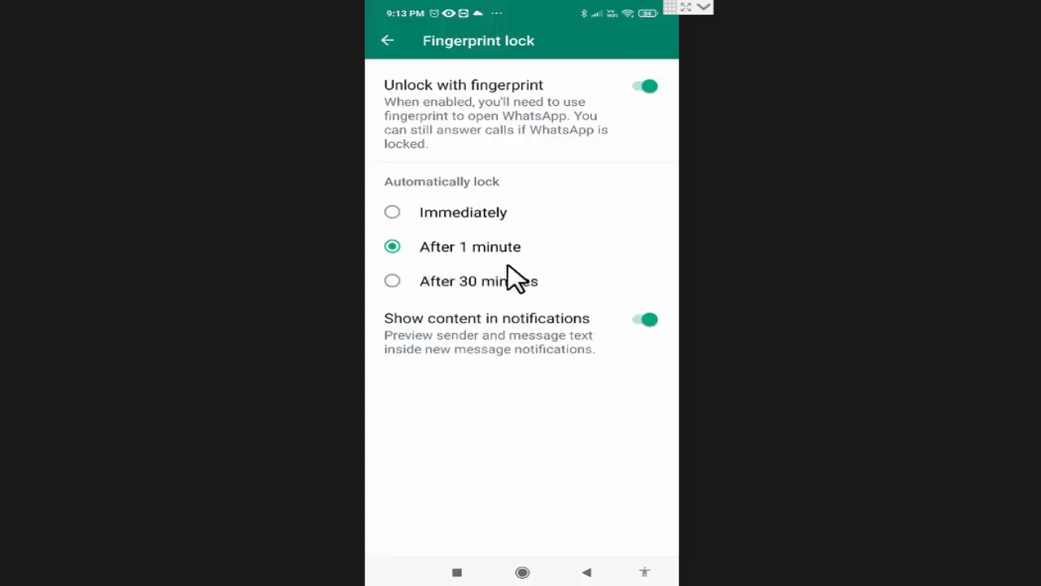
mouse_move(484, 269)
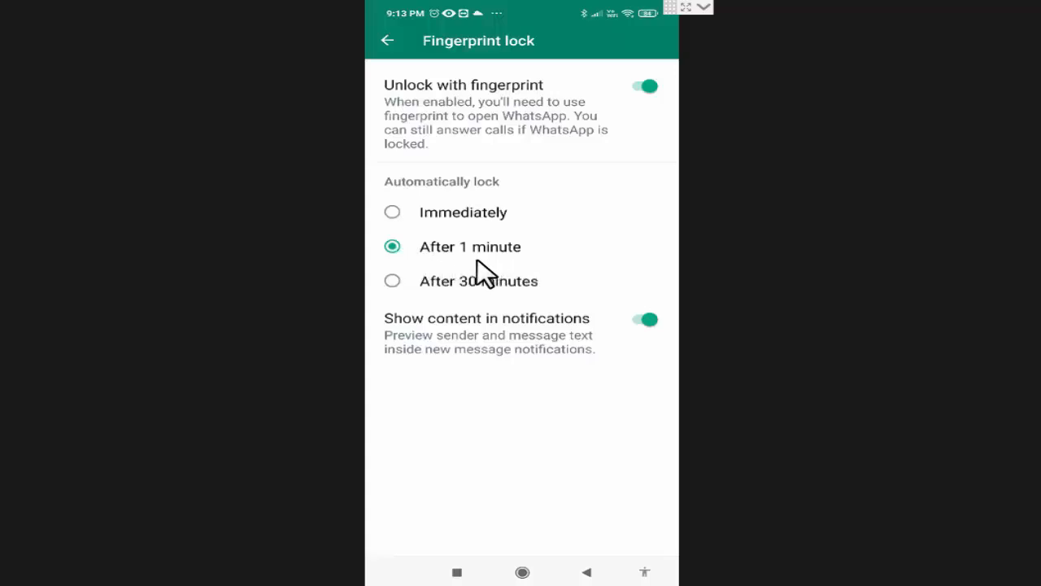
mouse_move(543, 266)
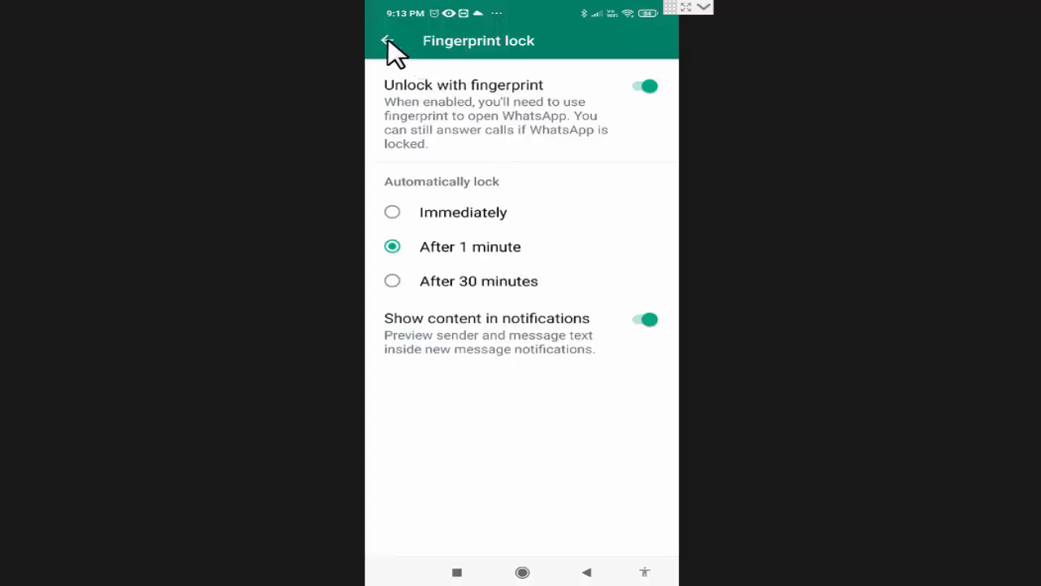
Back out of Fingerprint lock and Privacy to Account settings
click(386, 40)
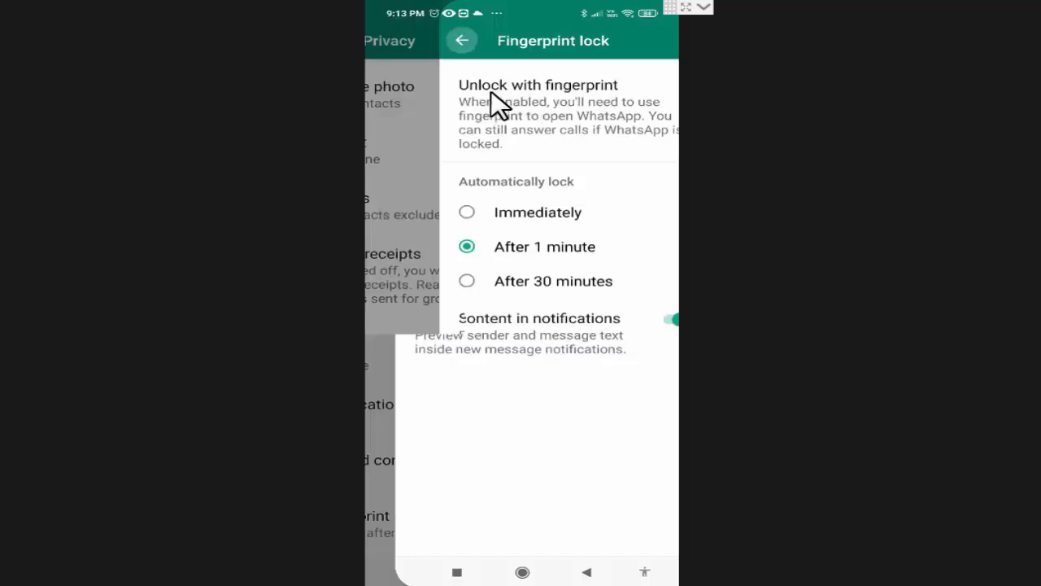
click(461, 40)
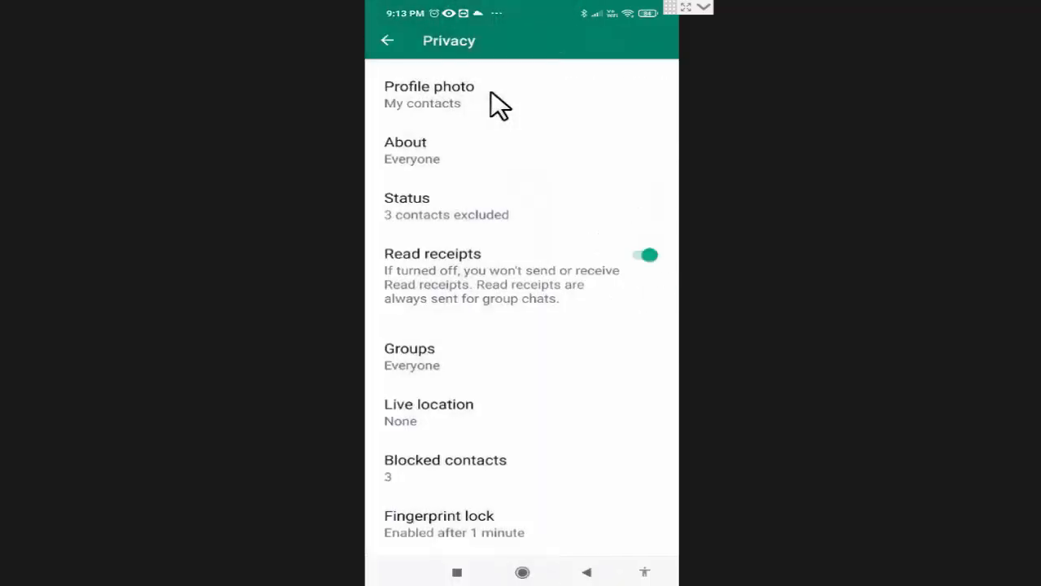
mouse_move(460, 517)
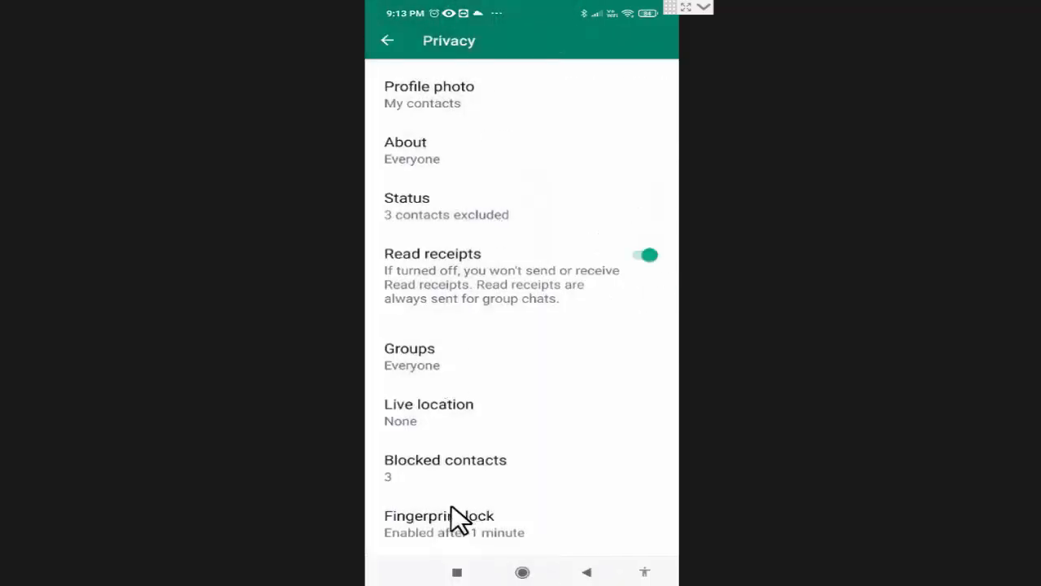
mouse_move(509, 536)
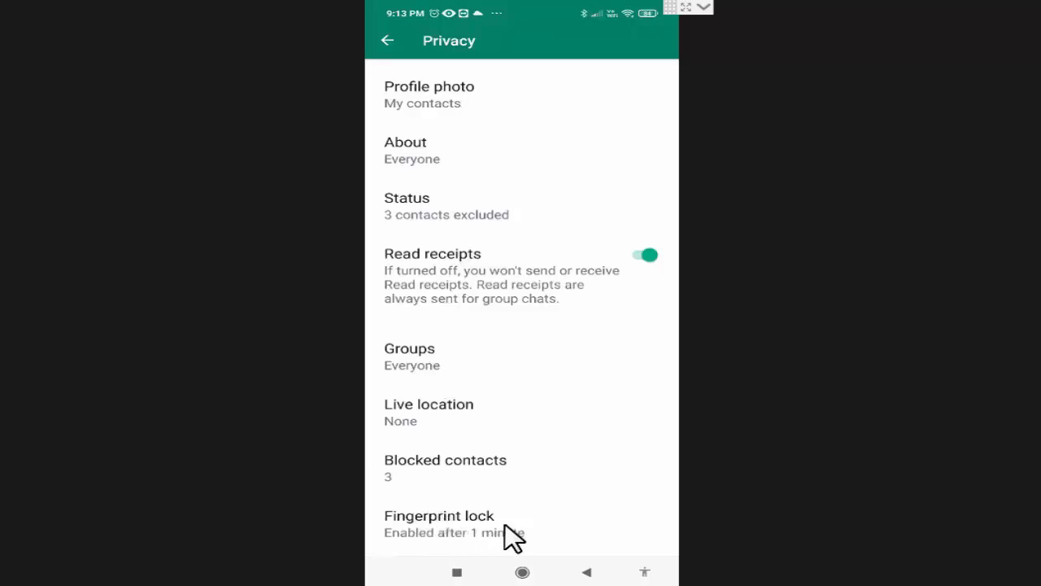
mouse_move(550, 525)
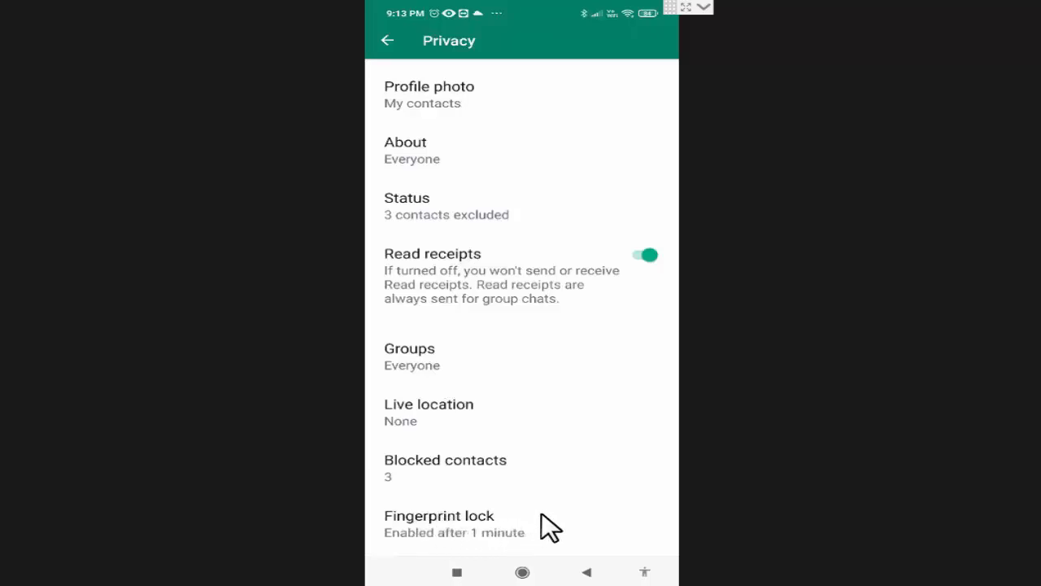
mouse_move(392, 42)
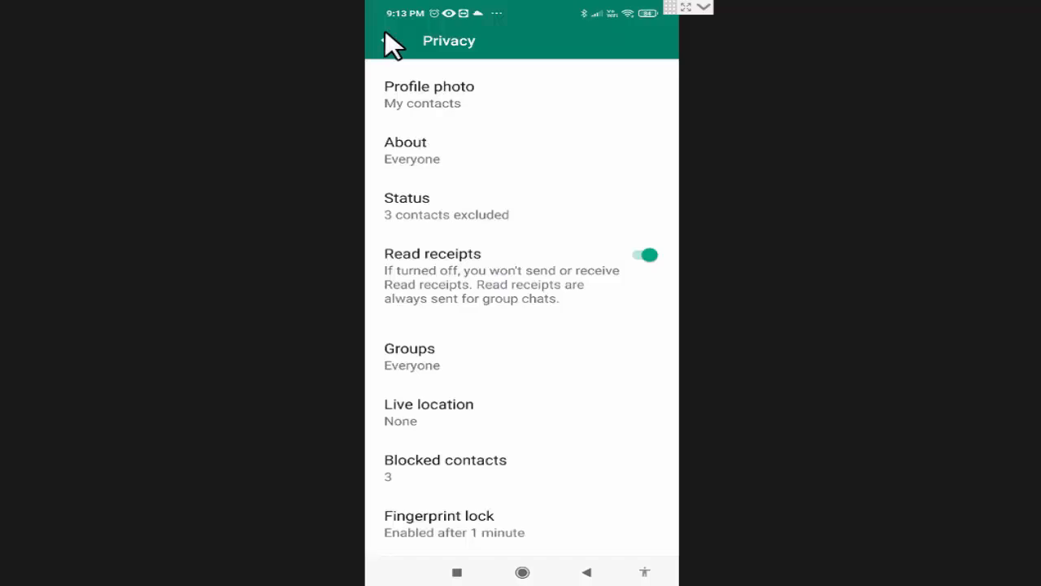
click(390, 41)
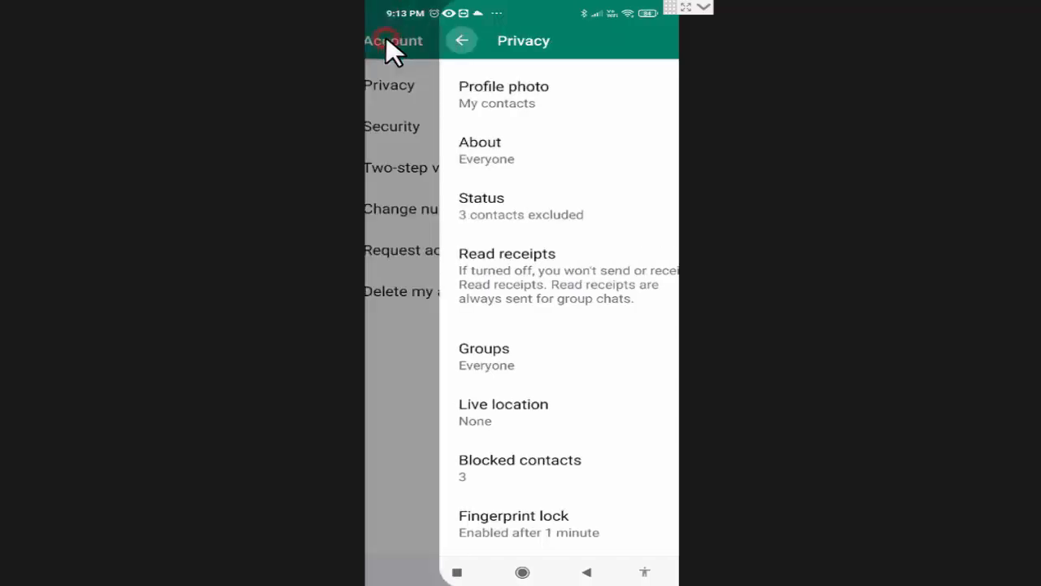
Return through Settings to the chat list, then exit to the home screen
click(462, 40)
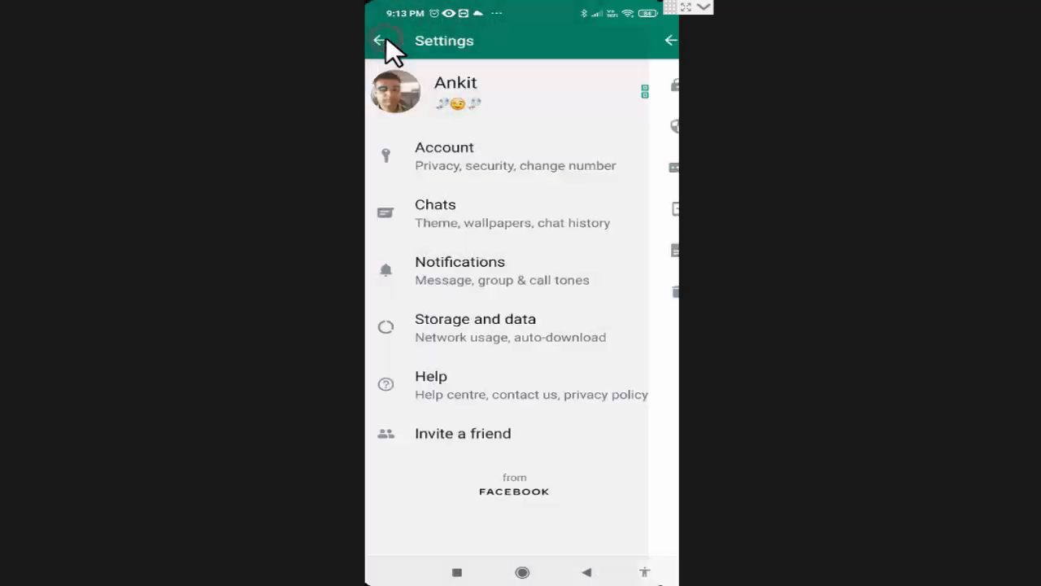
click(376, 41)
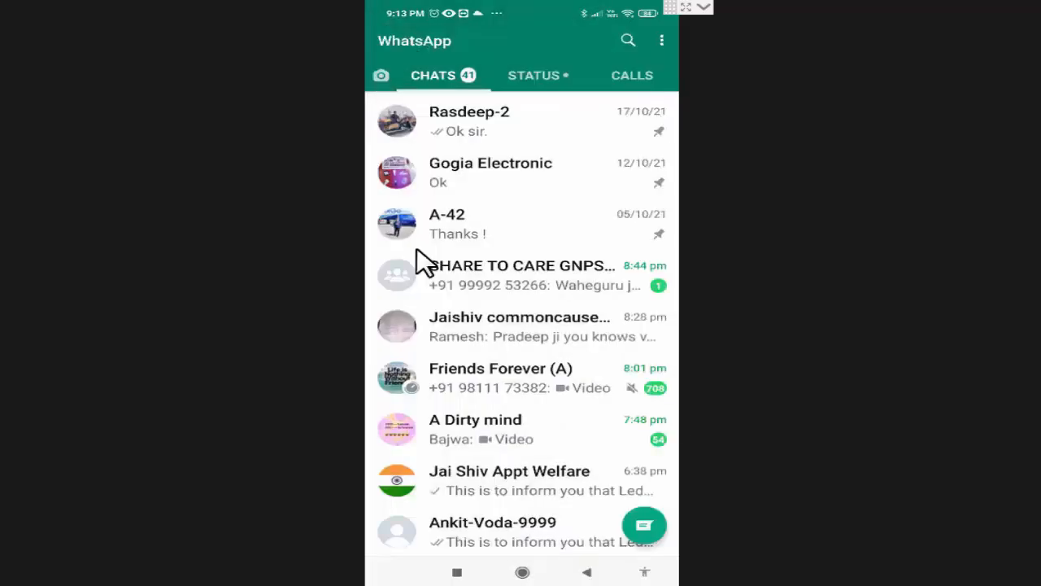
mouse_move(587, 574)
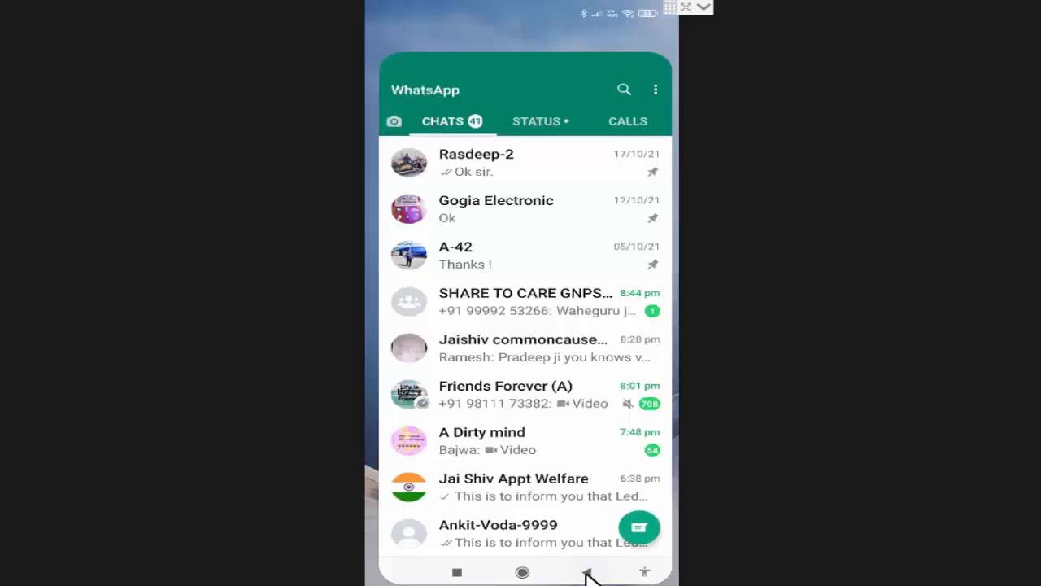
click(522, 572)
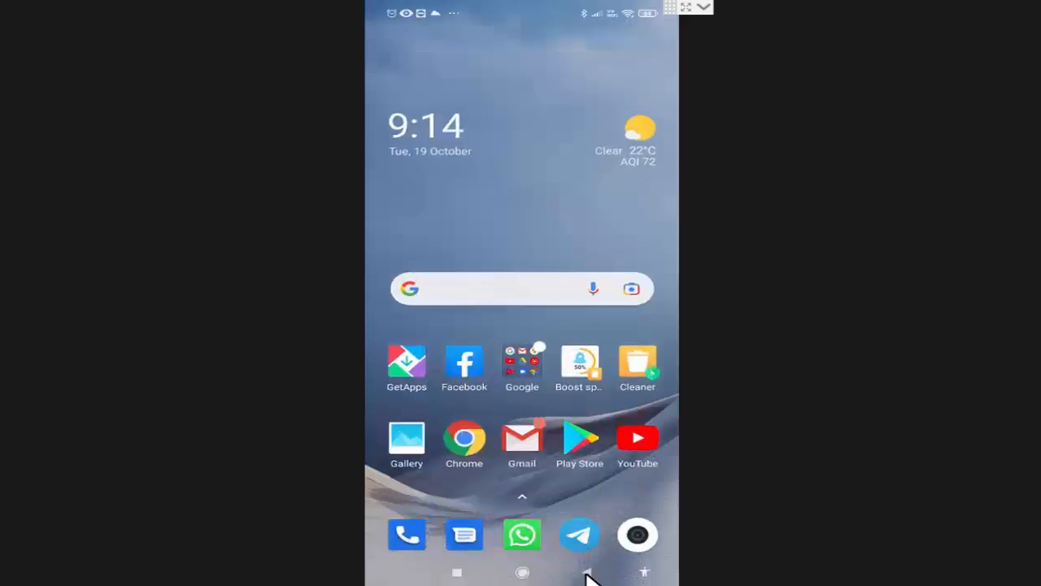
mouse_move(496, 187)
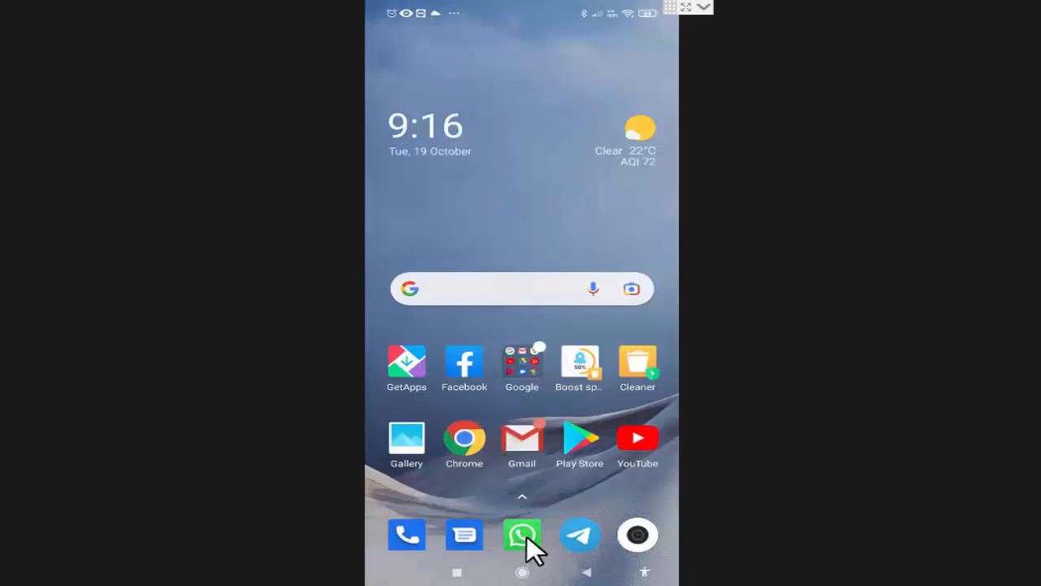
Reopen WhatsApp from the dock to test the fingerprint lock
click(522, 535)
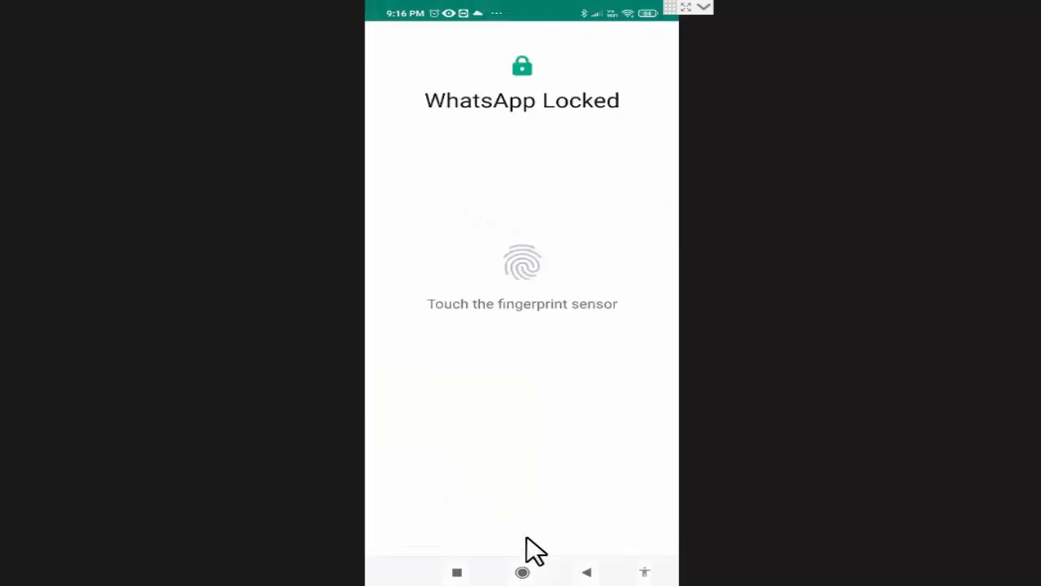
mouse_move(554, 358)
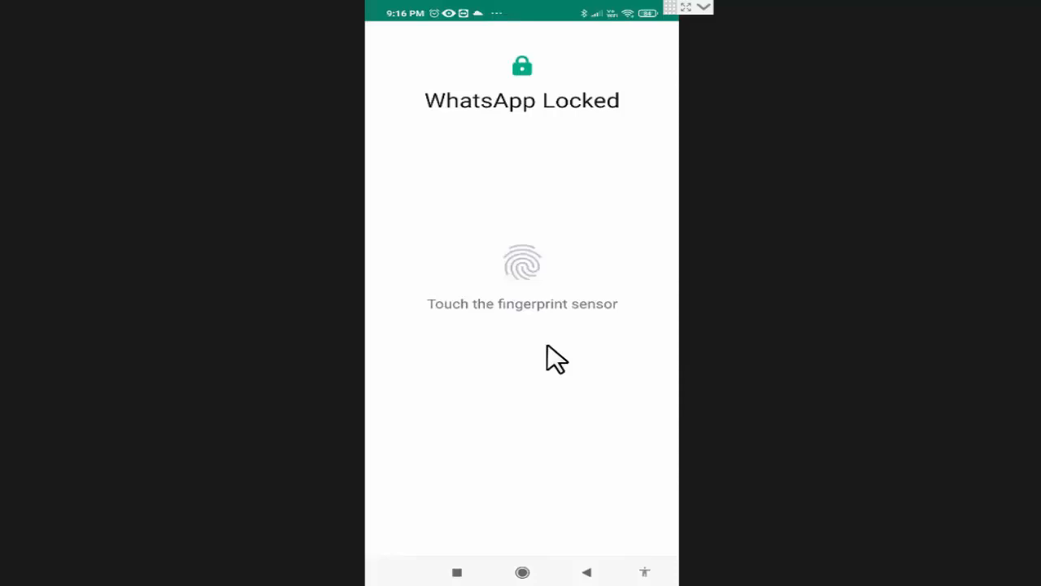
mouse_move(522, 348)
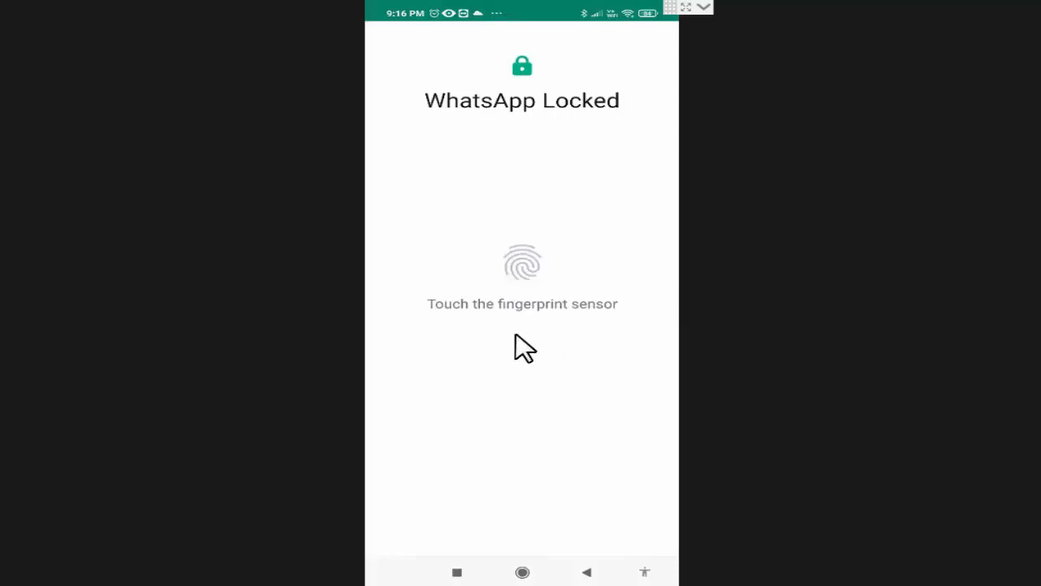
mouse_move(619, 333)
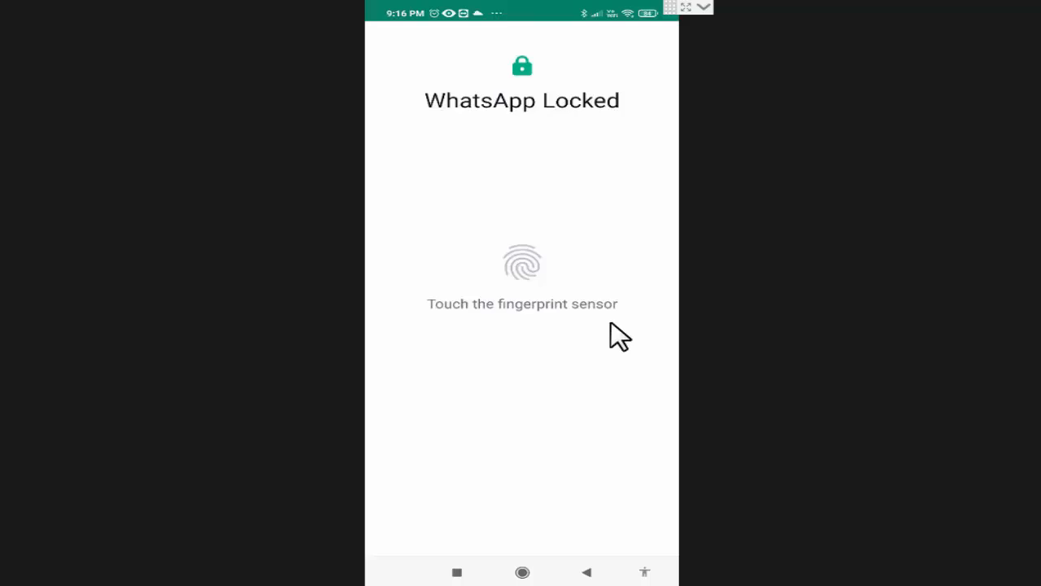
Unlock the WhatsApp Locked screen with a fingerprint to reach the chats
click(522, 262)
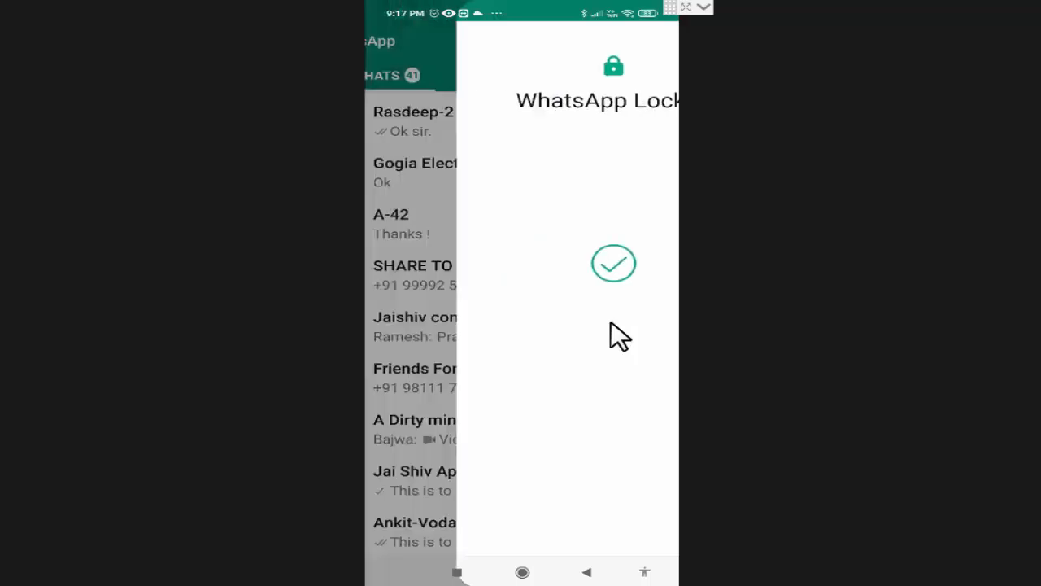